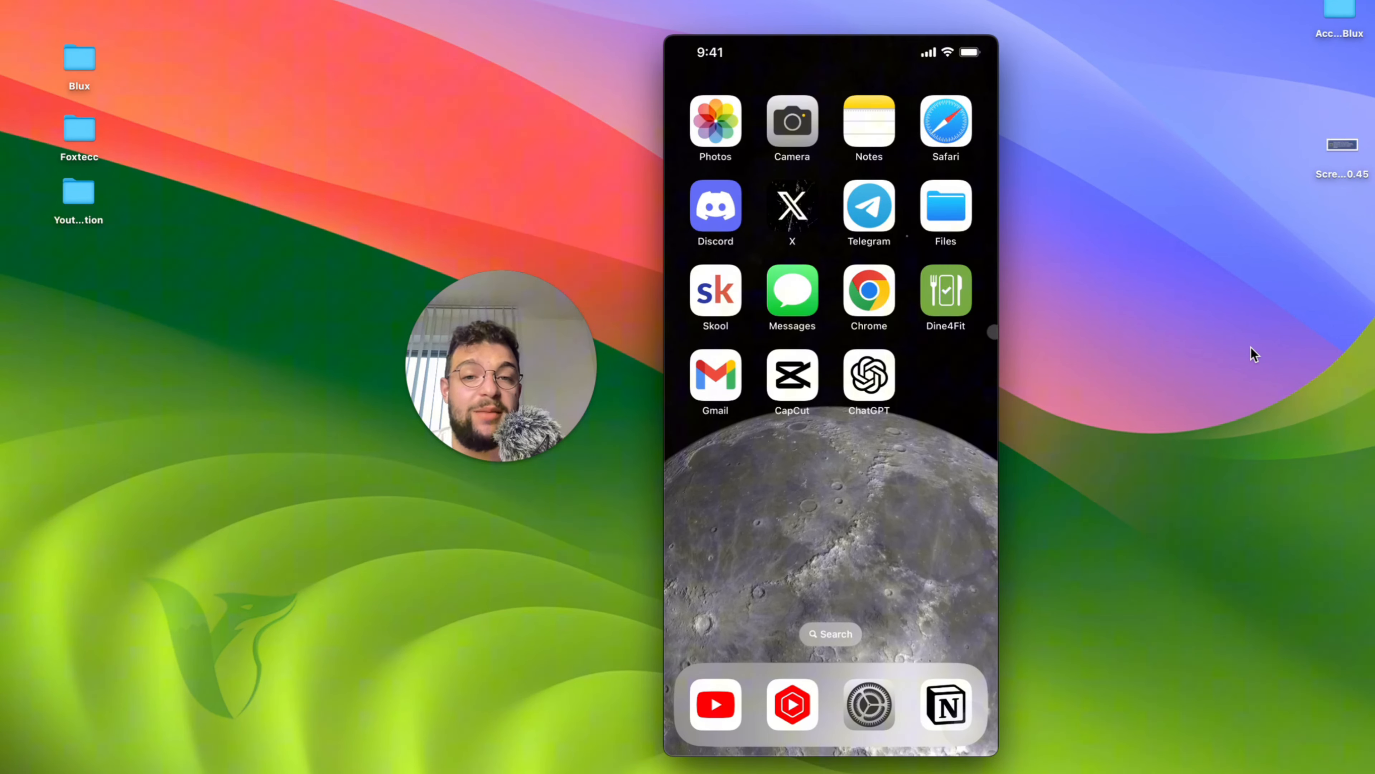
# Step: Swipe across the Home Screen to reach the Apple Music app and its Library view
pyautogui.hscroll(-3)
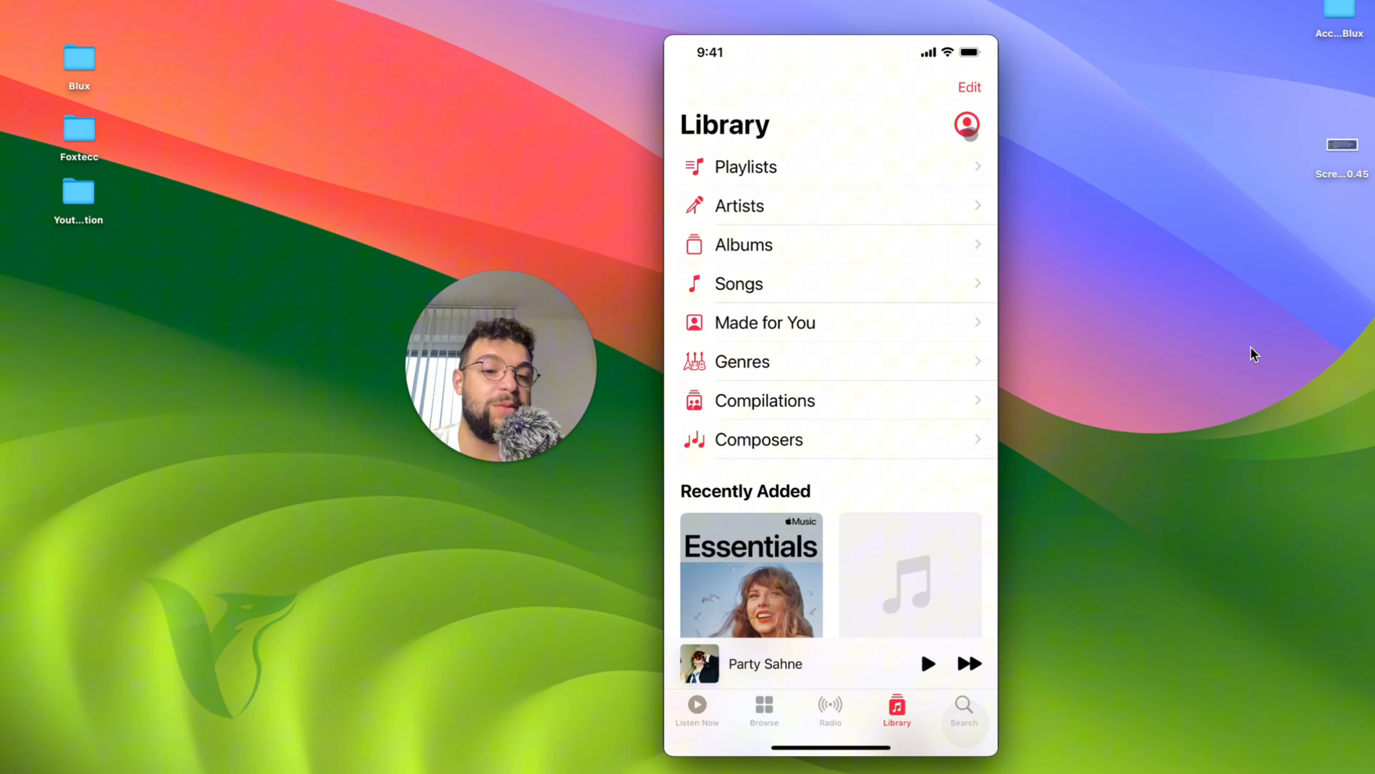
# Step: Open the Account sheet from the Library profile icon and choose Account Settings
pyautogui.click(966, 125)
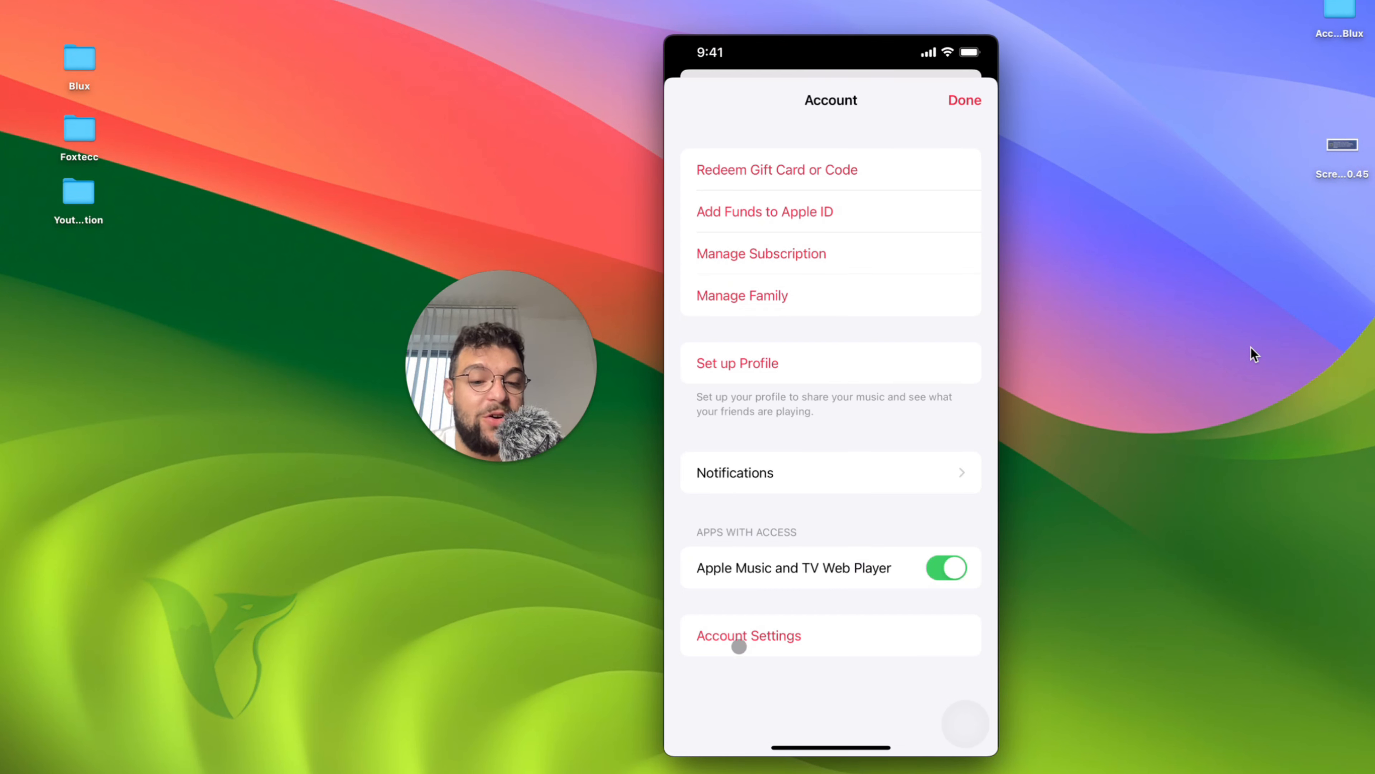
pyautogui.click(747, 635)
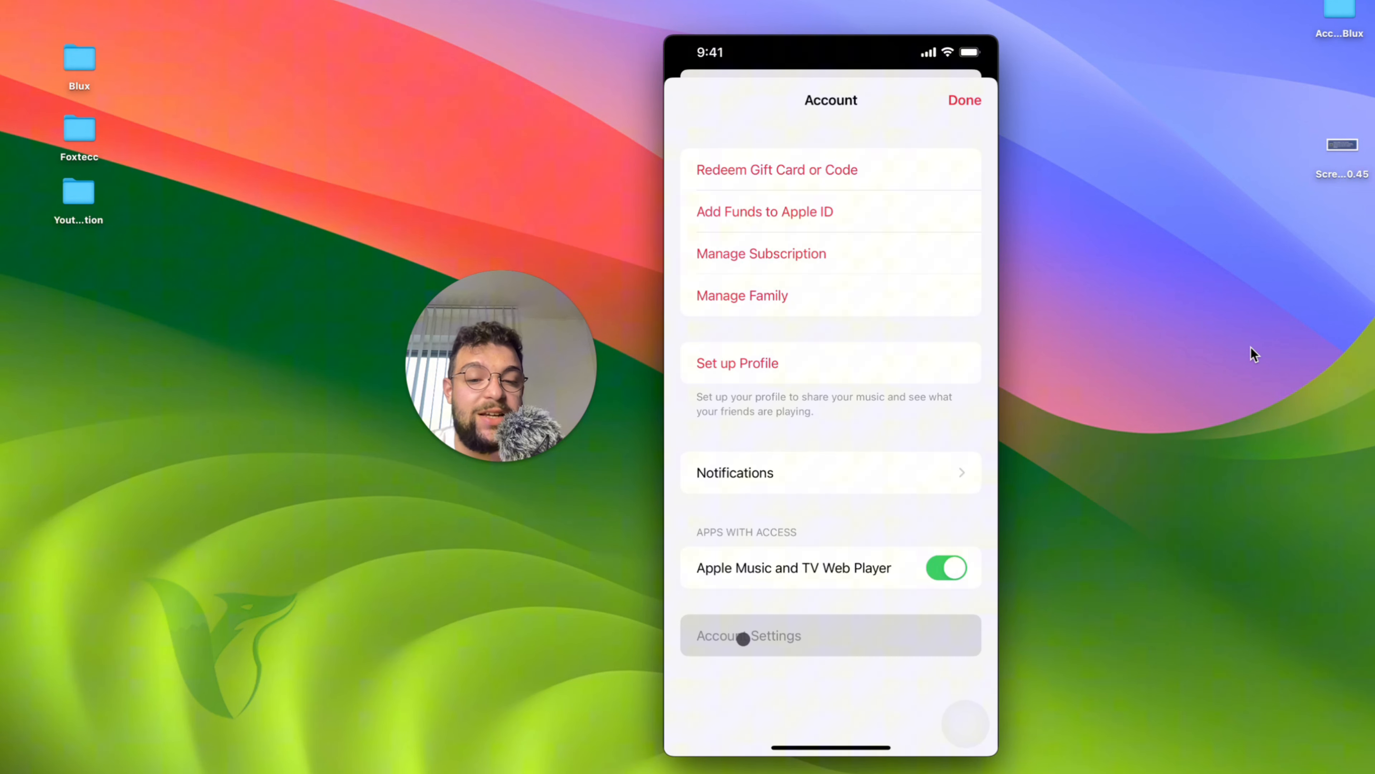
# Step: Confirm Account Settings so Settings hands off to the Apple ID page
pyautogui.click(747, 635)
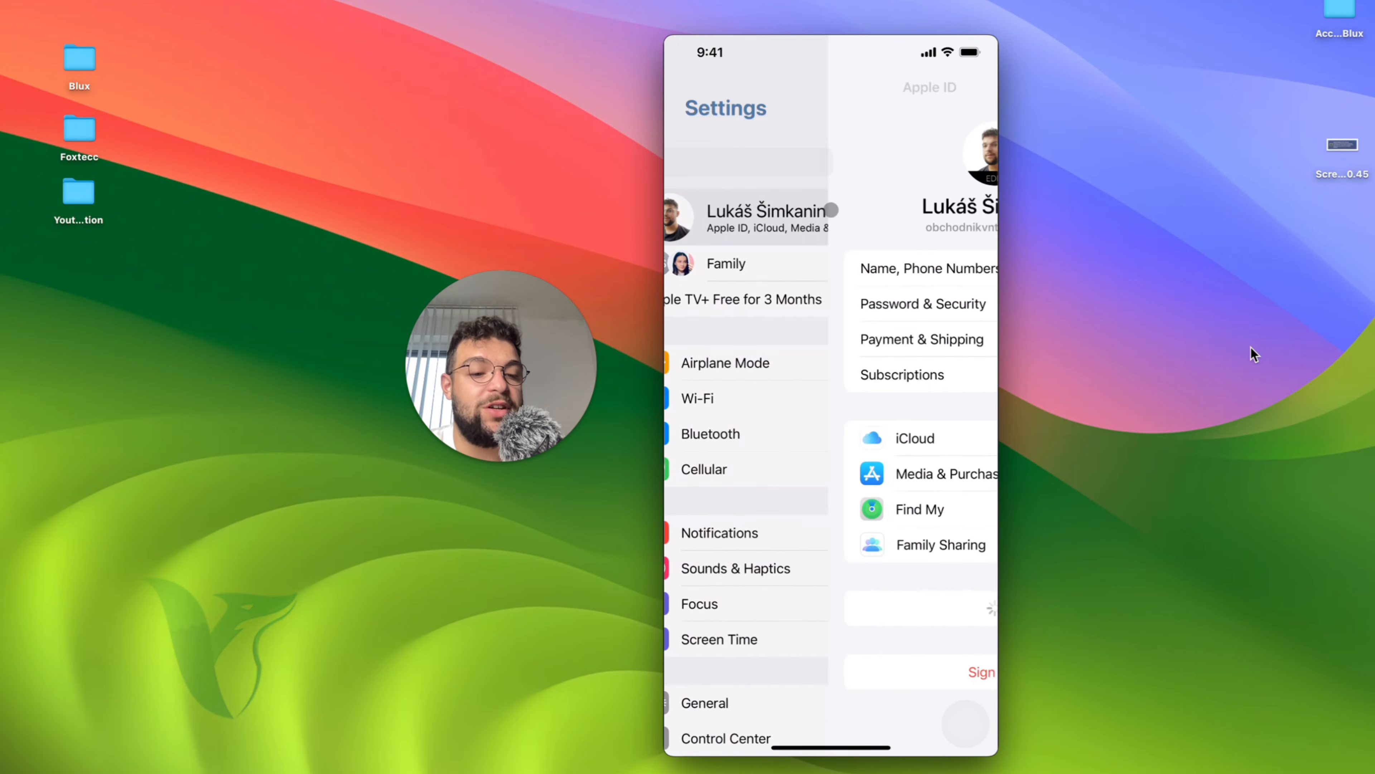
# Step: Review the Subscriptions list (Adobe Photoshop, Apple Music, Audible) and return to the Apple ID page
pyautogui.click(767, 218)
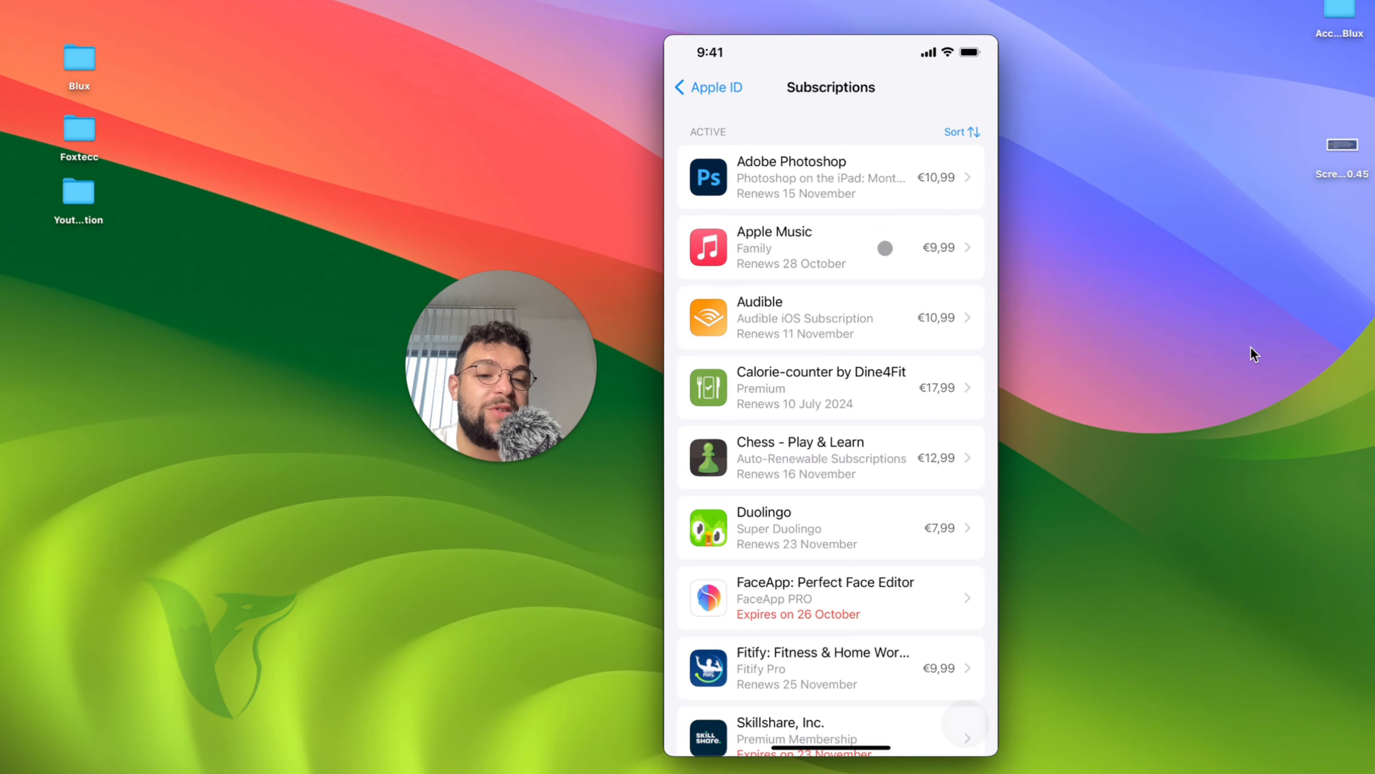
pyautogui.click(709, 87)
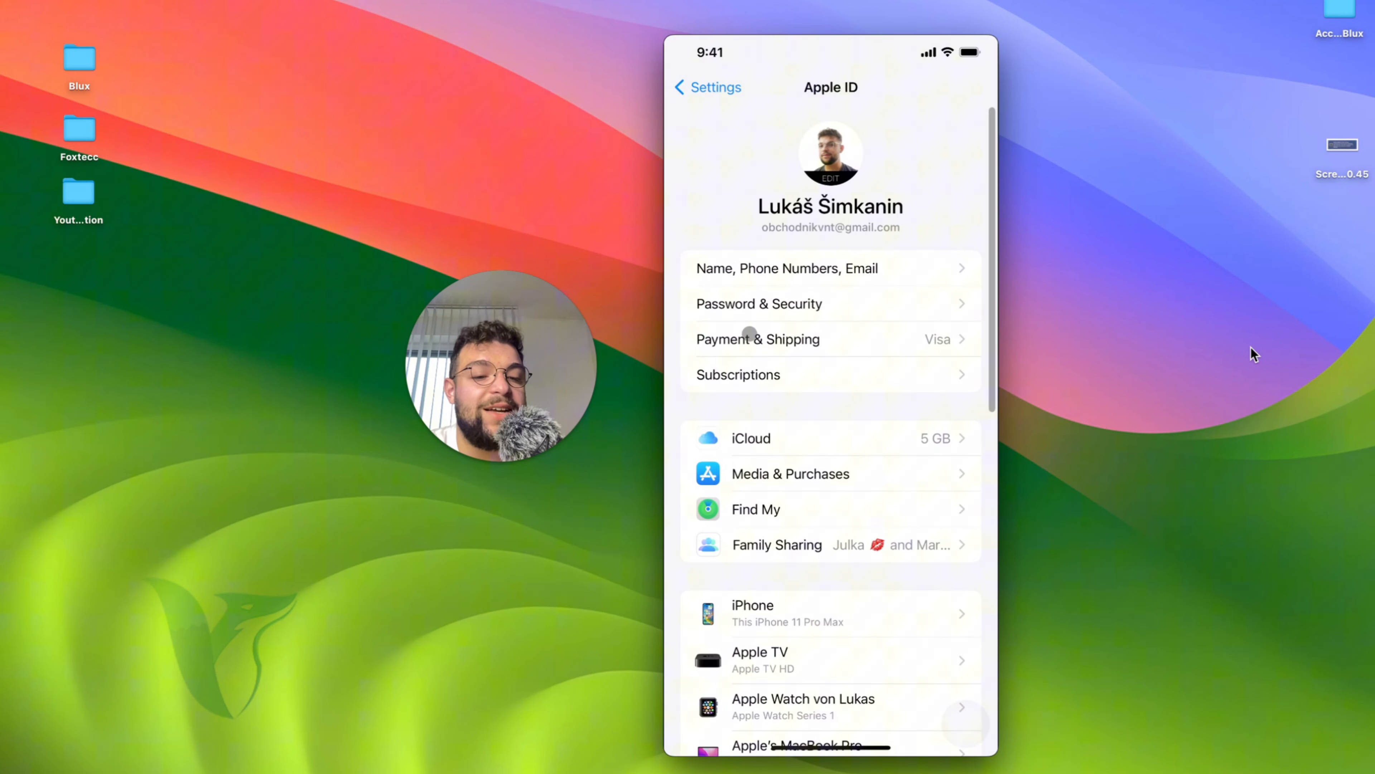